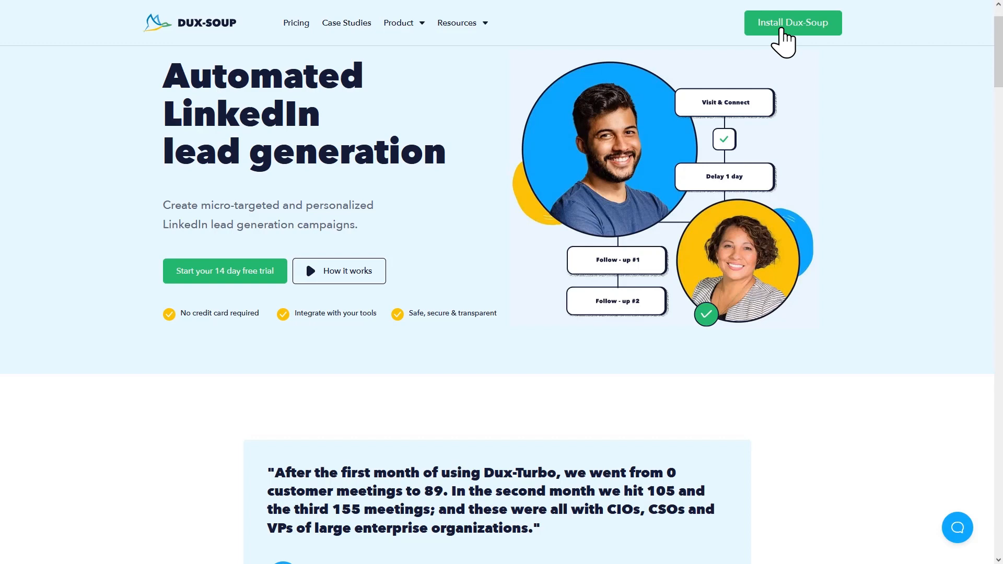
# Go from the Dux-Soup website to its Chrome Web Store listing and choose Add to Chrome.
pyautogui.click(792, 22)
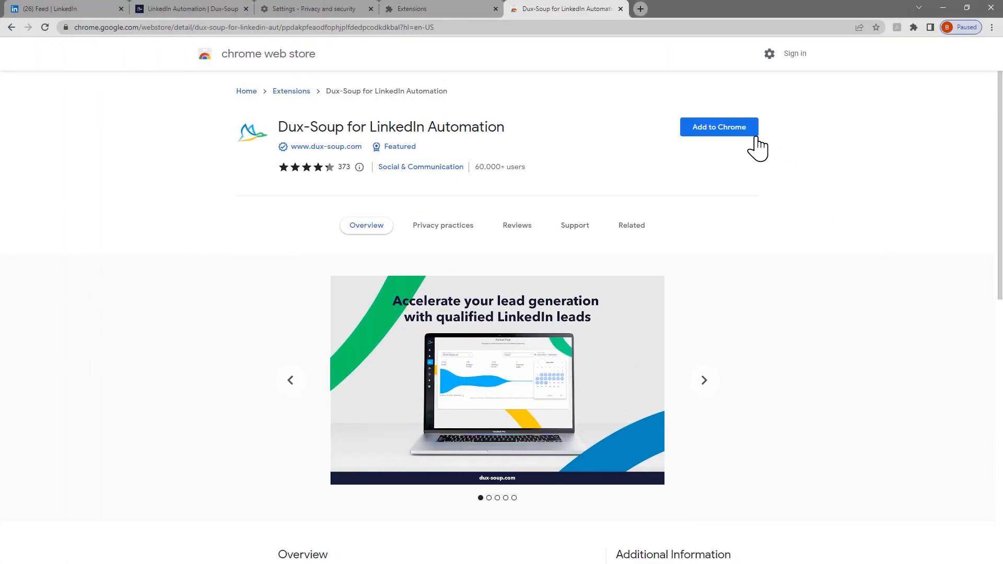
pyautogui.moveTo(900, 266)
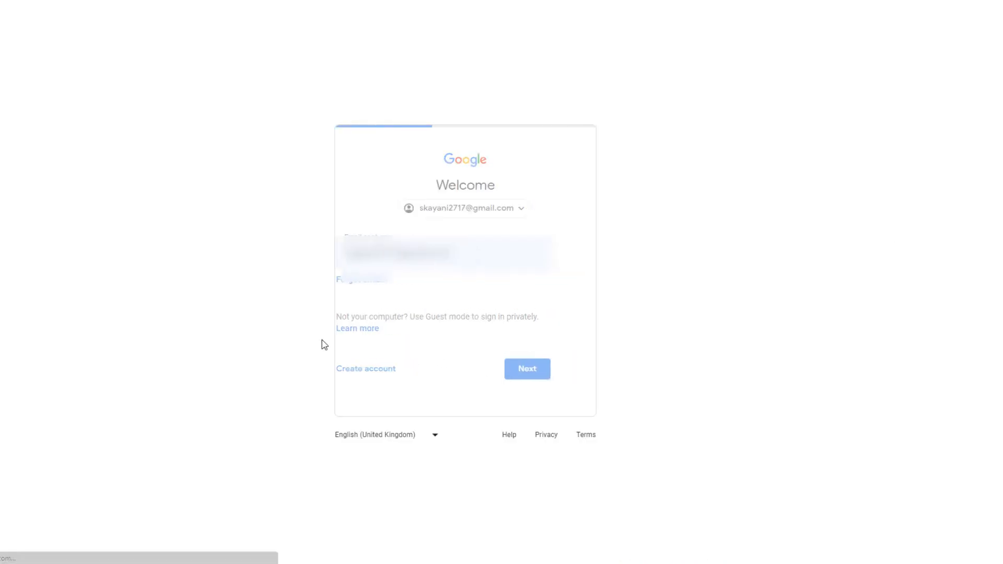
pyautogui.click(526, 368)
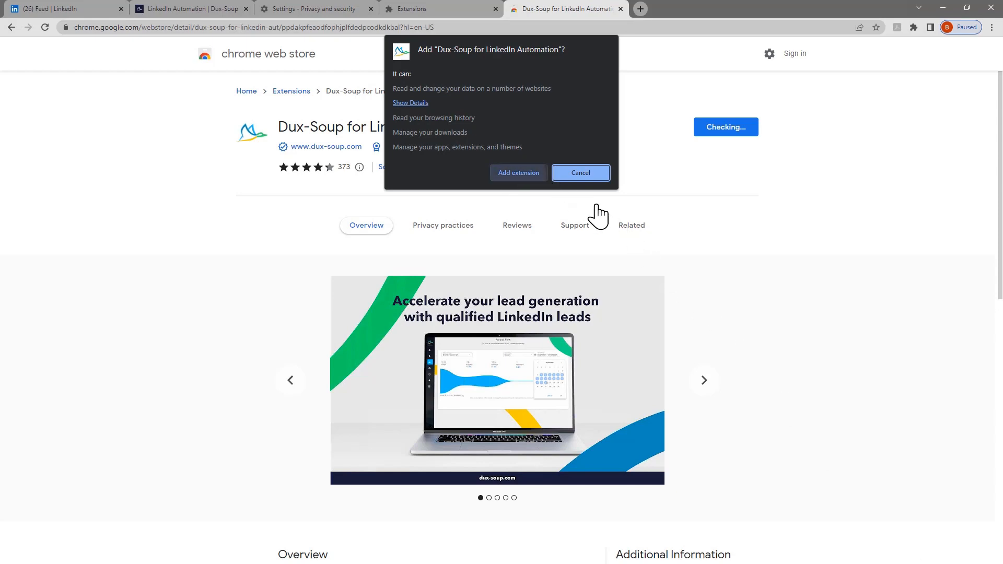
# Confirm adding the Dux-Soup for LinkedIn Automation extension in the permissions dialog.
pyautogui.click(518, 173)
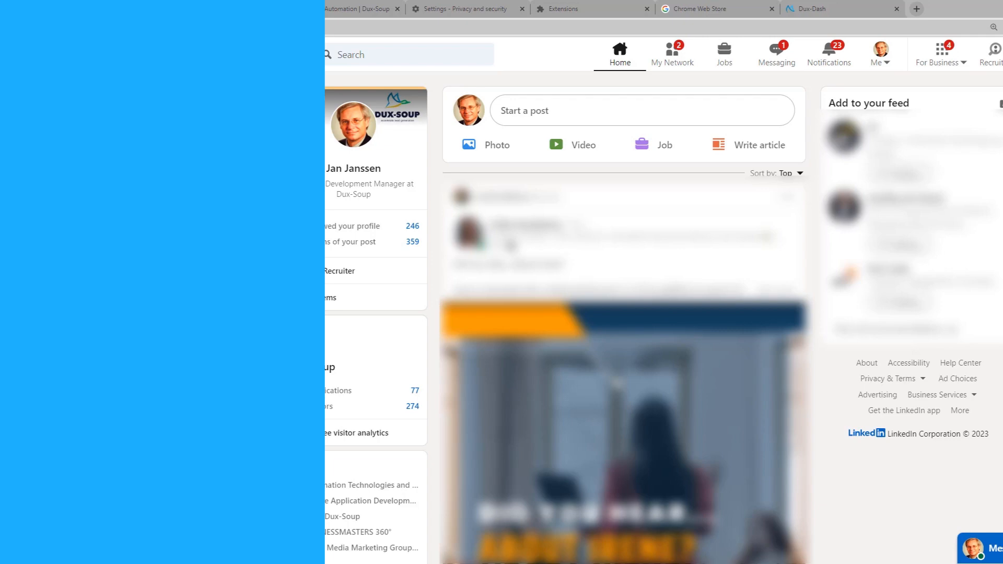
# Pin Dux-Soup for LinkedIn Automation from the Extensions menu onto the toolbar.
pyautogui.click(794, 63)
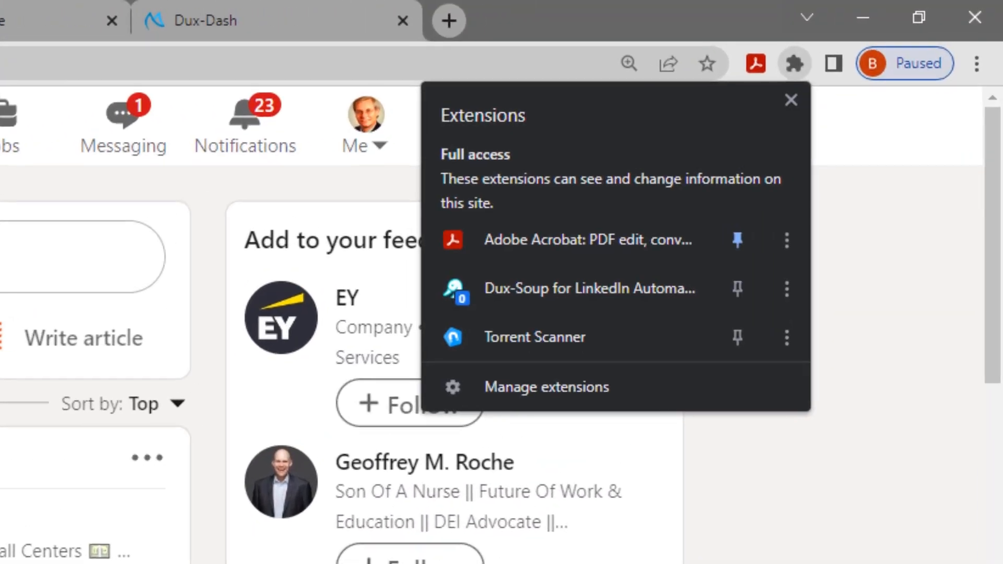
pyautogui.moveTo(737, 288)
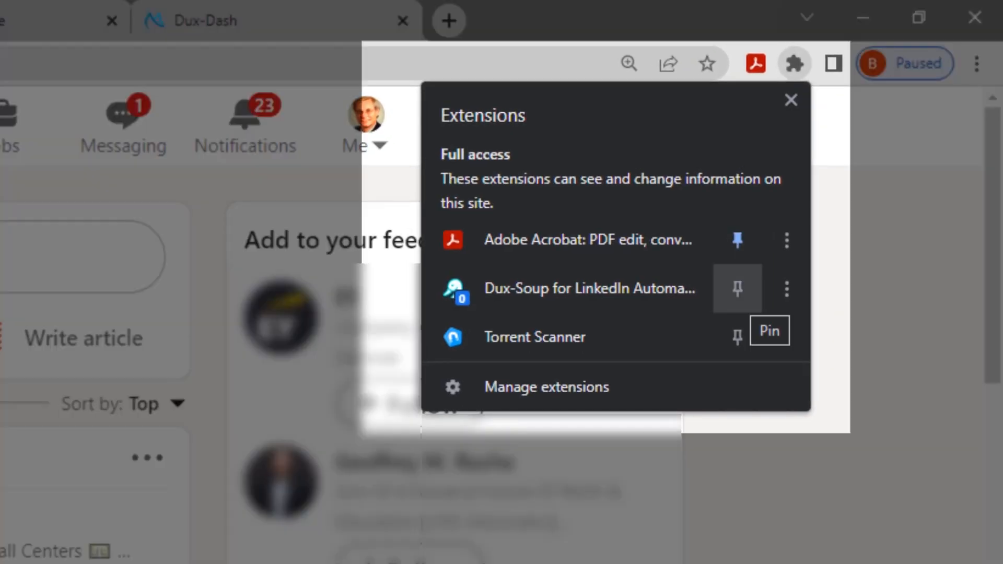
pyautogui.moveTo(736, 289)
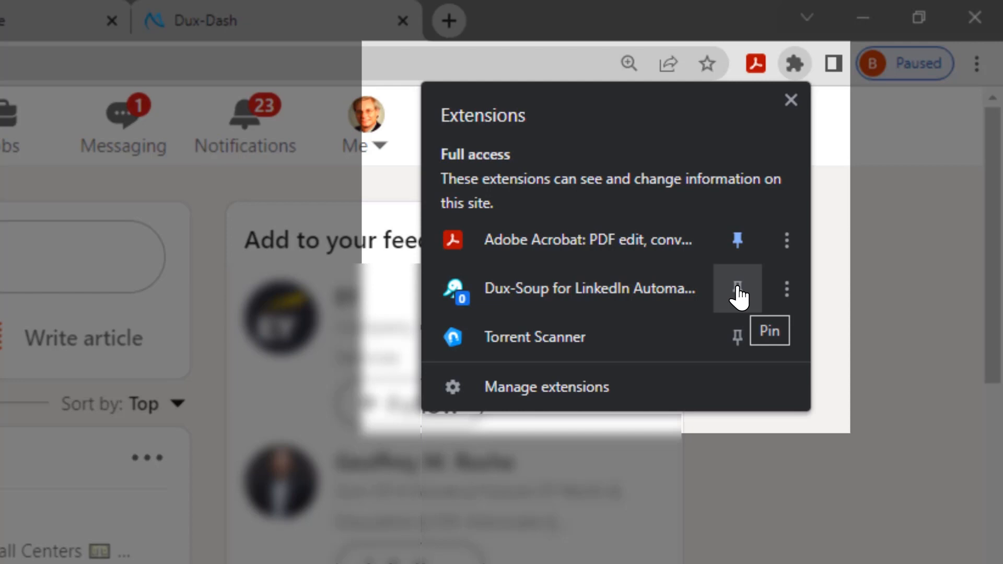
pyautogui.click(737, 288)
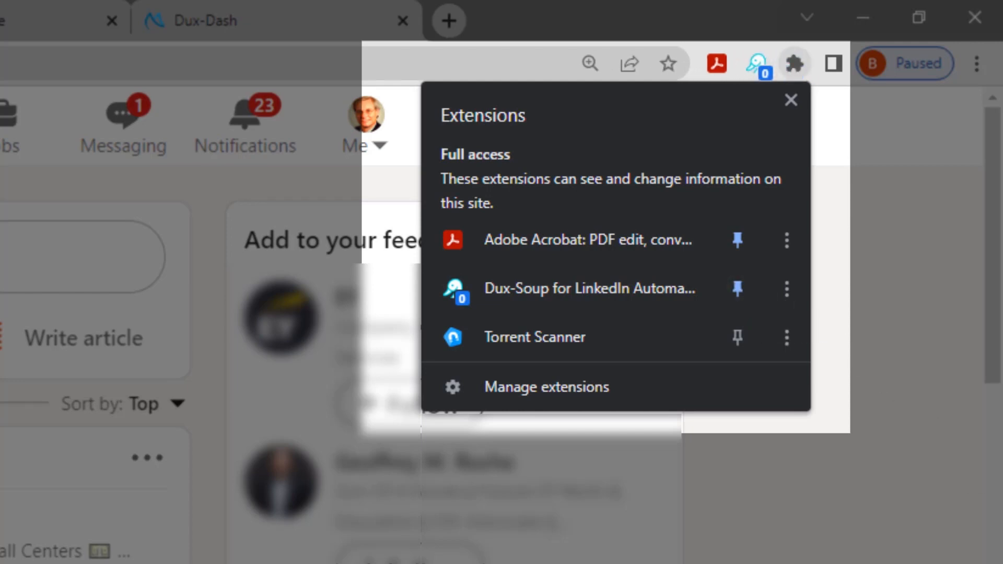